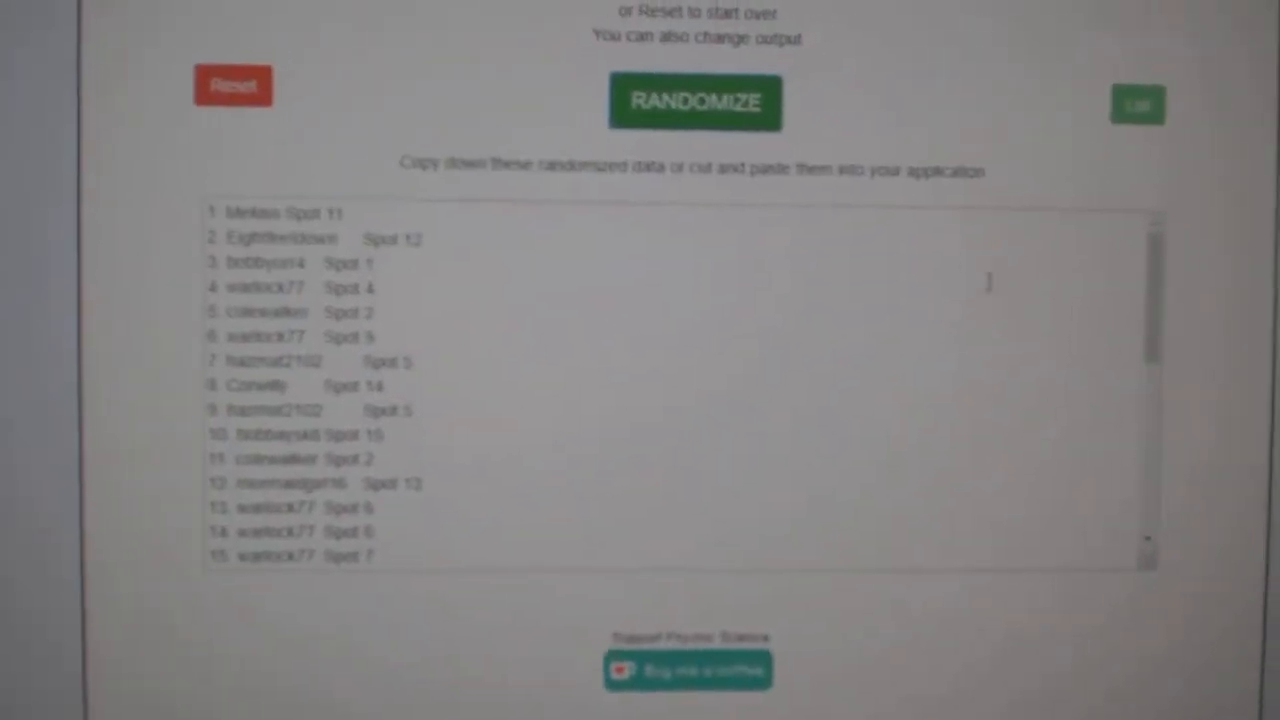
- Reshuffle the participant names and spots with RANDOMIZE and select the shuffled output
click(696, 100)
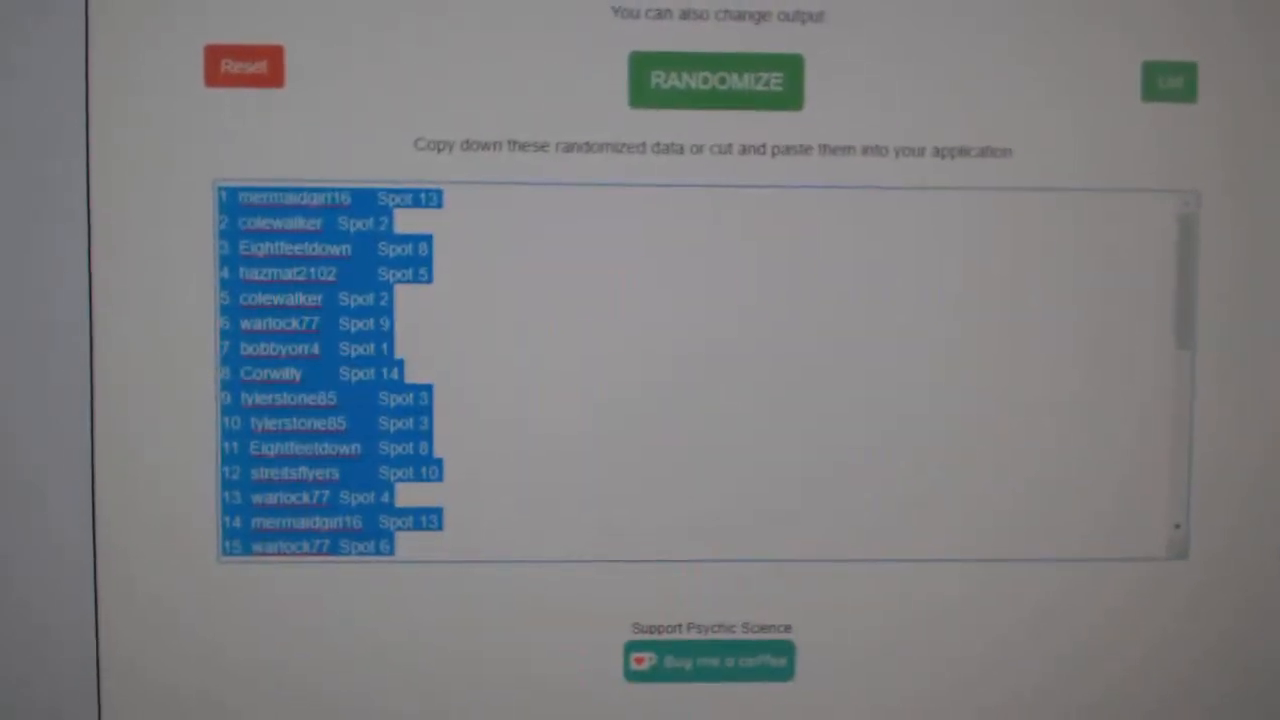
click(718, 80)
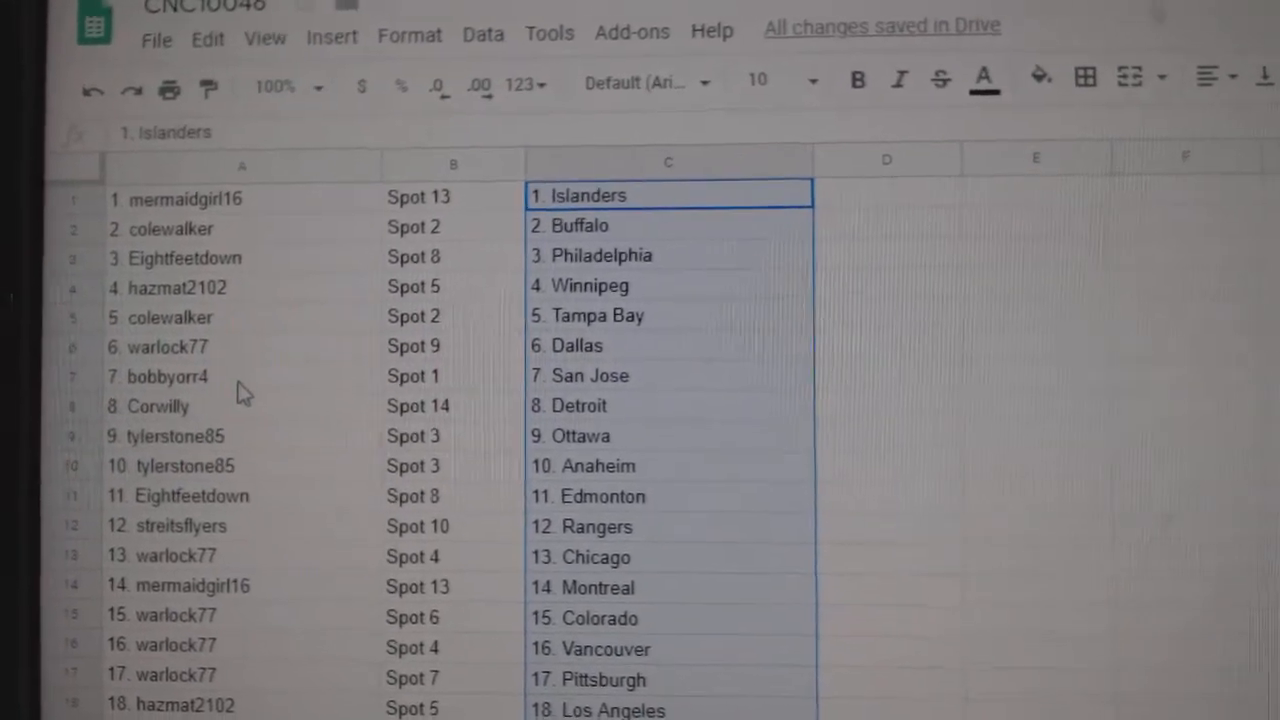
mouse_move(228, 456)
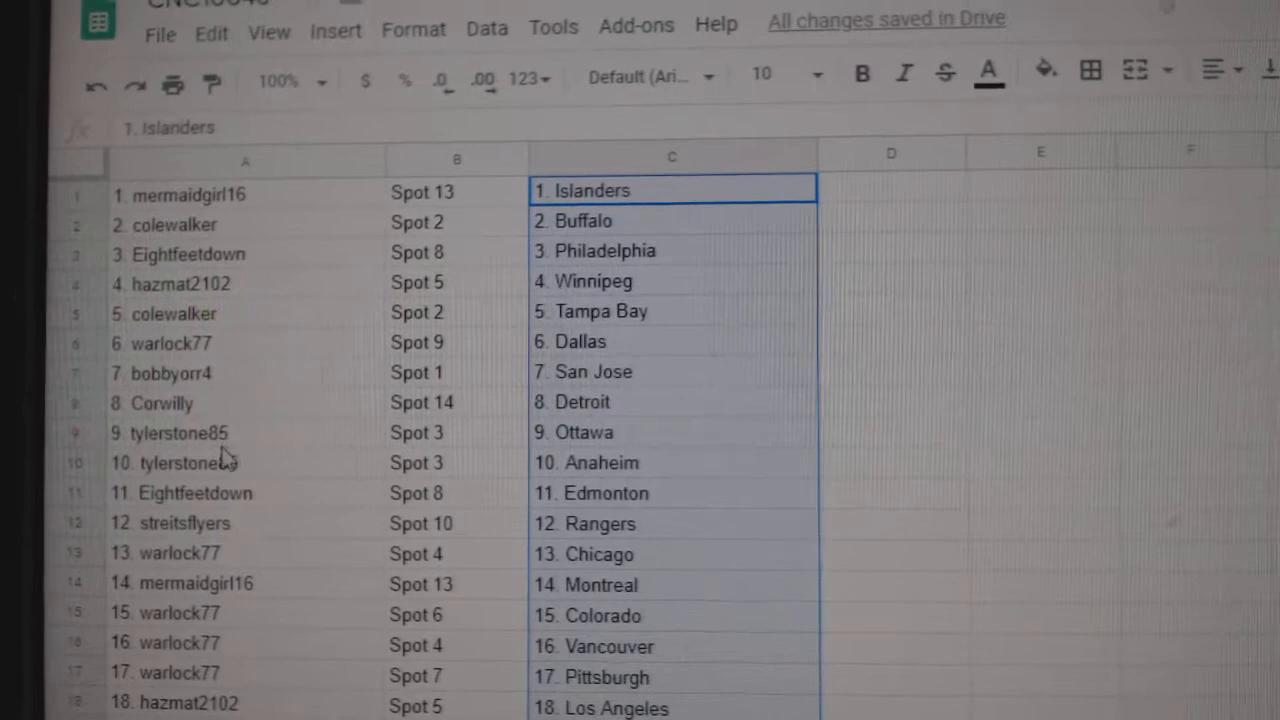
click(224, 462)
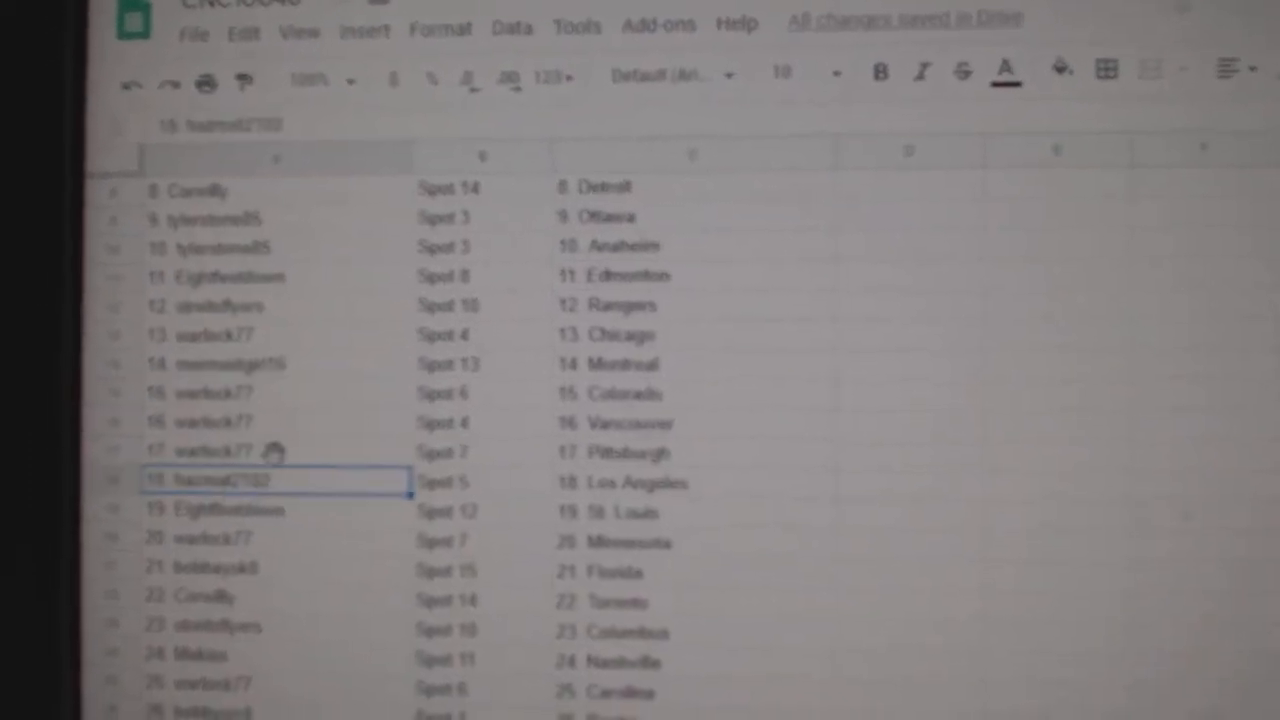
scroll(down, 3)
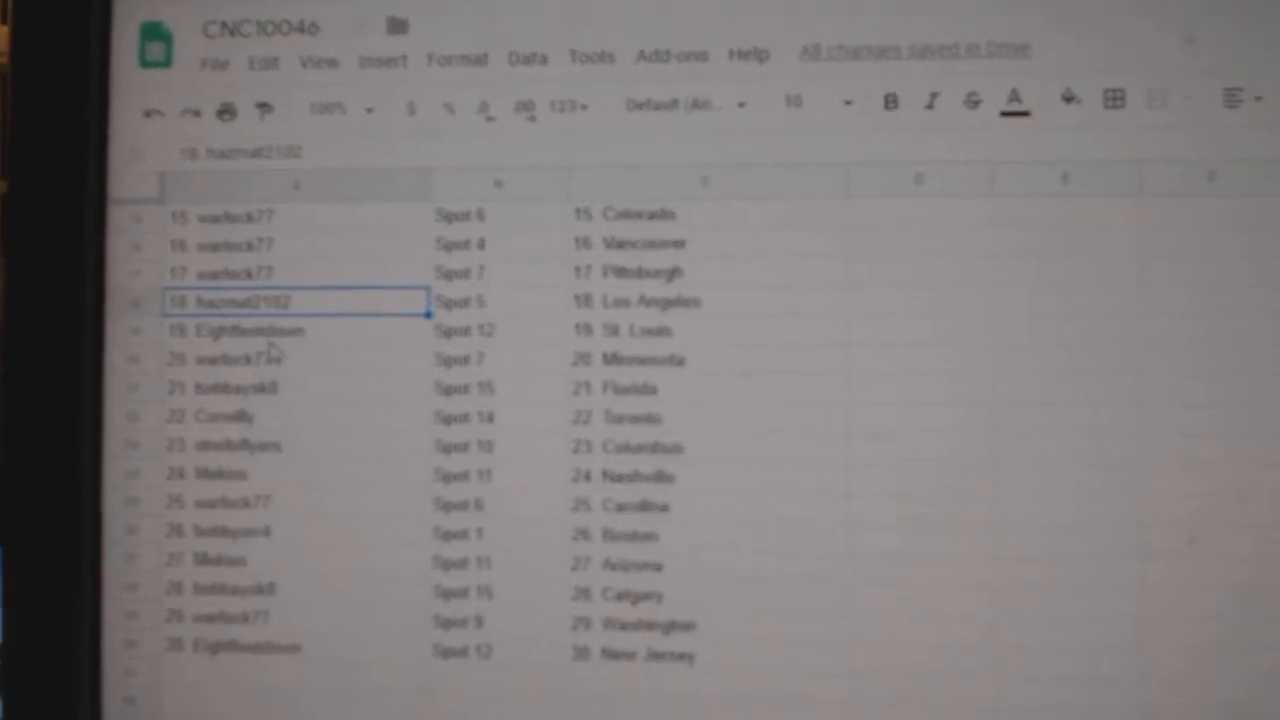